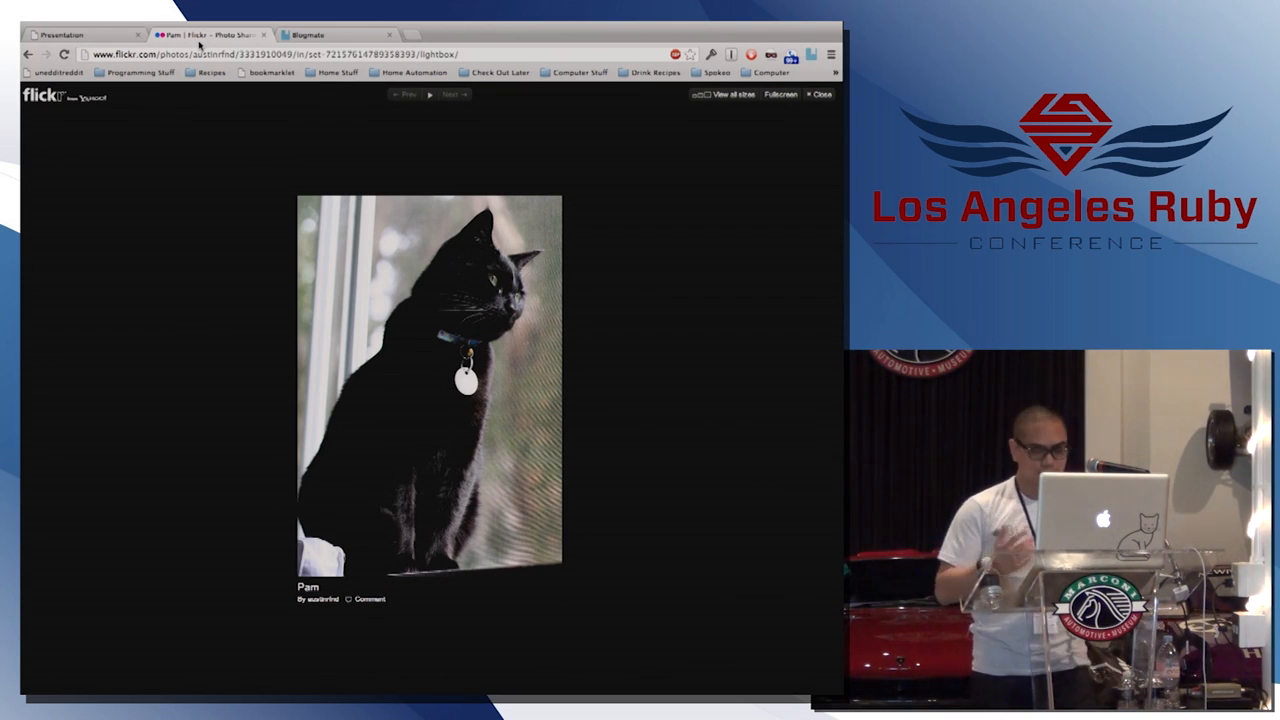
Switch to the Presentation tab showing the slide deck.
left_click(80, 34)
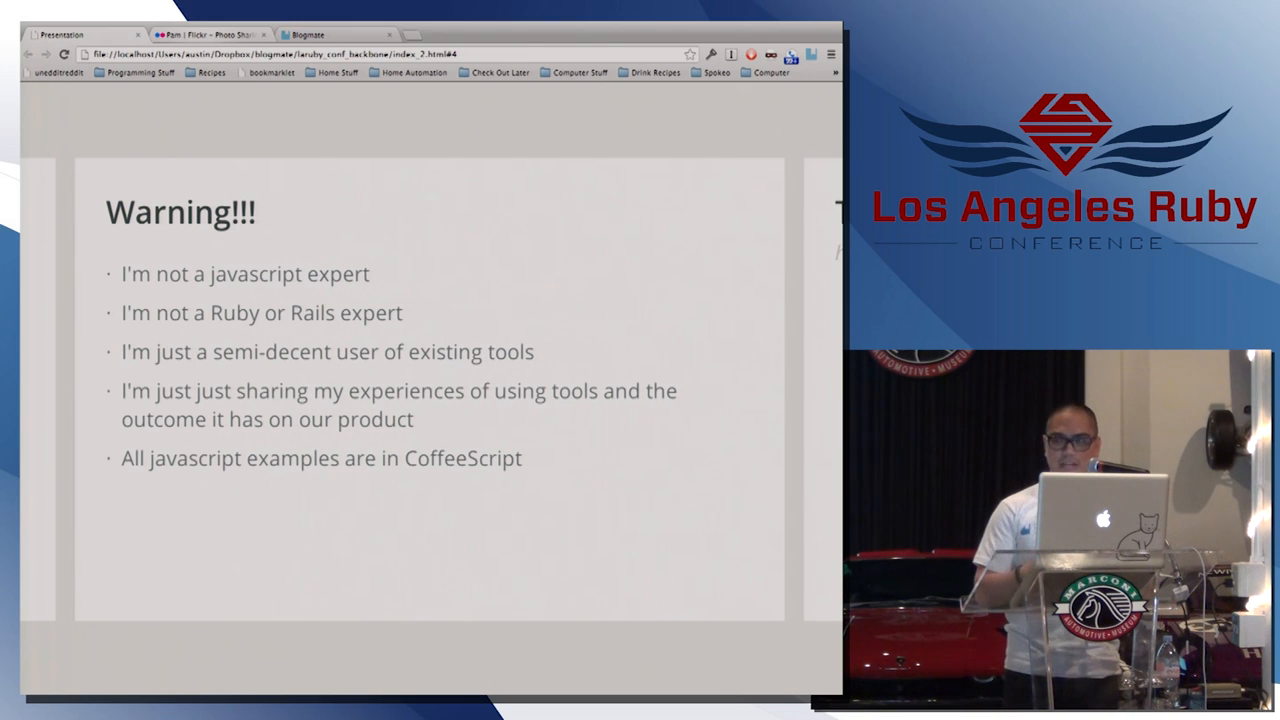
key("right")
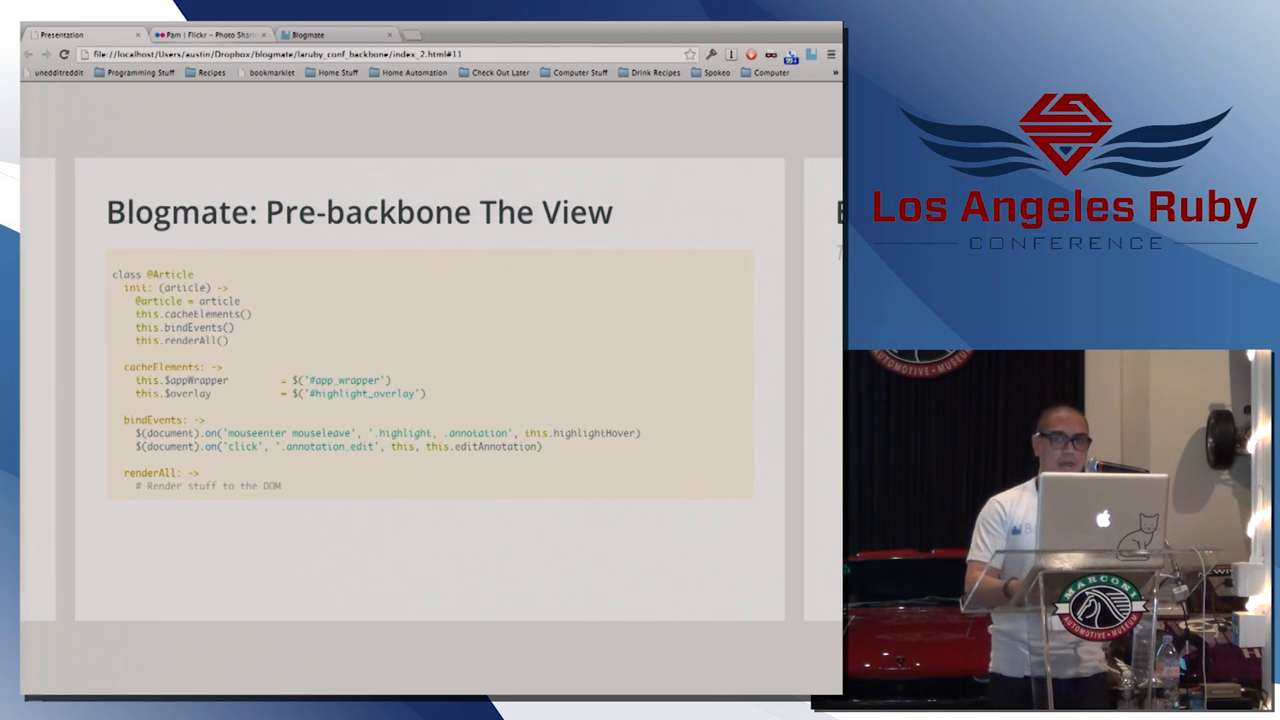
Advance one slide to 'Blogmate: Pre-backbone The View' with the Right arrow.
key("Right")
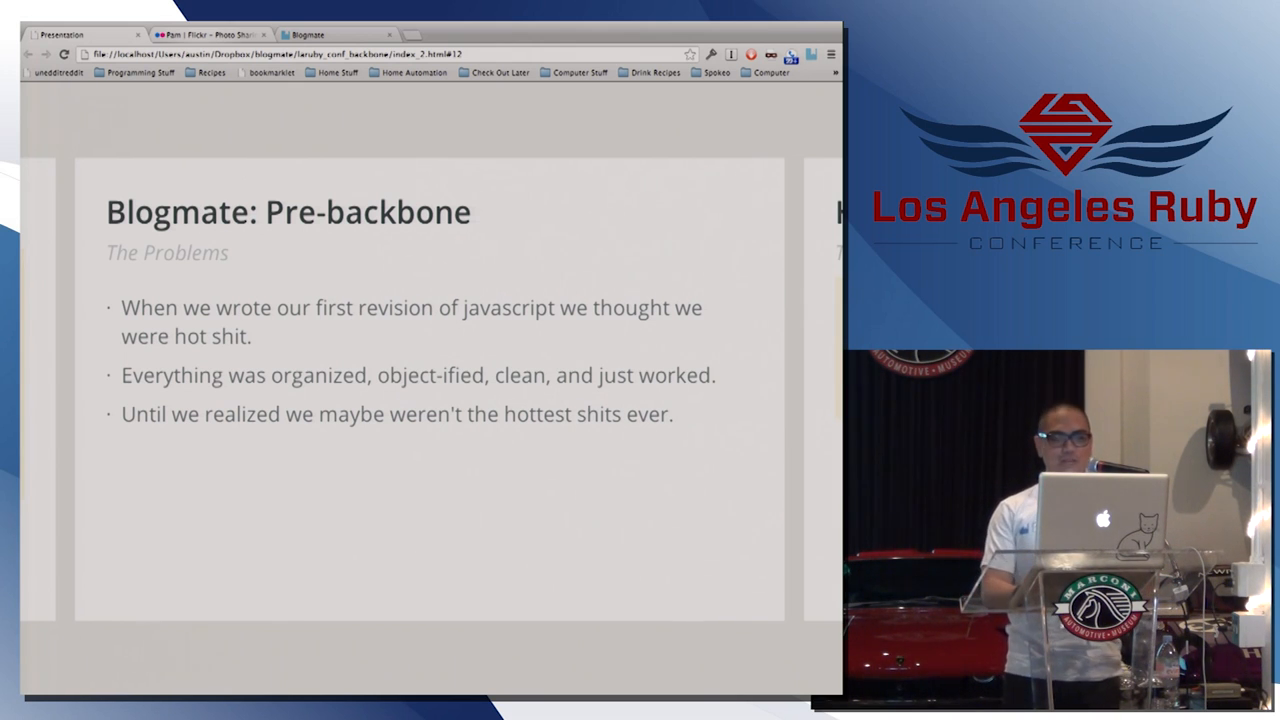
key("right")
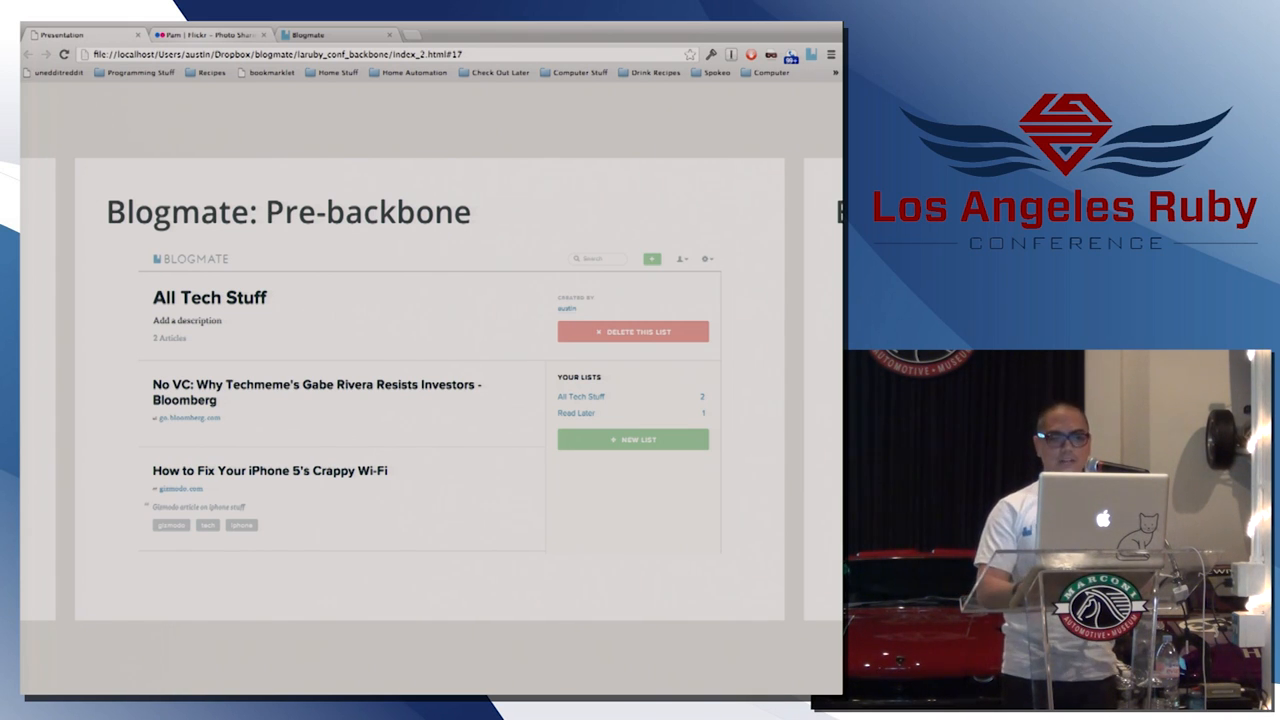
key("right")
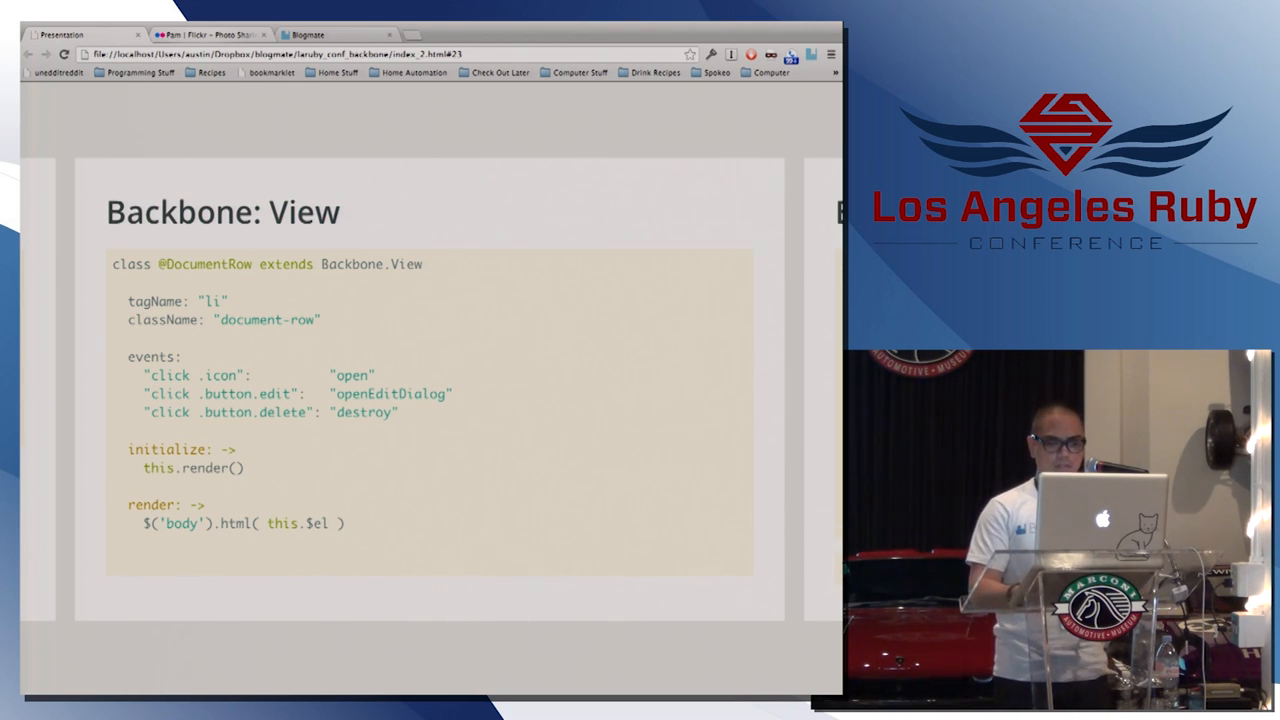
key("right")
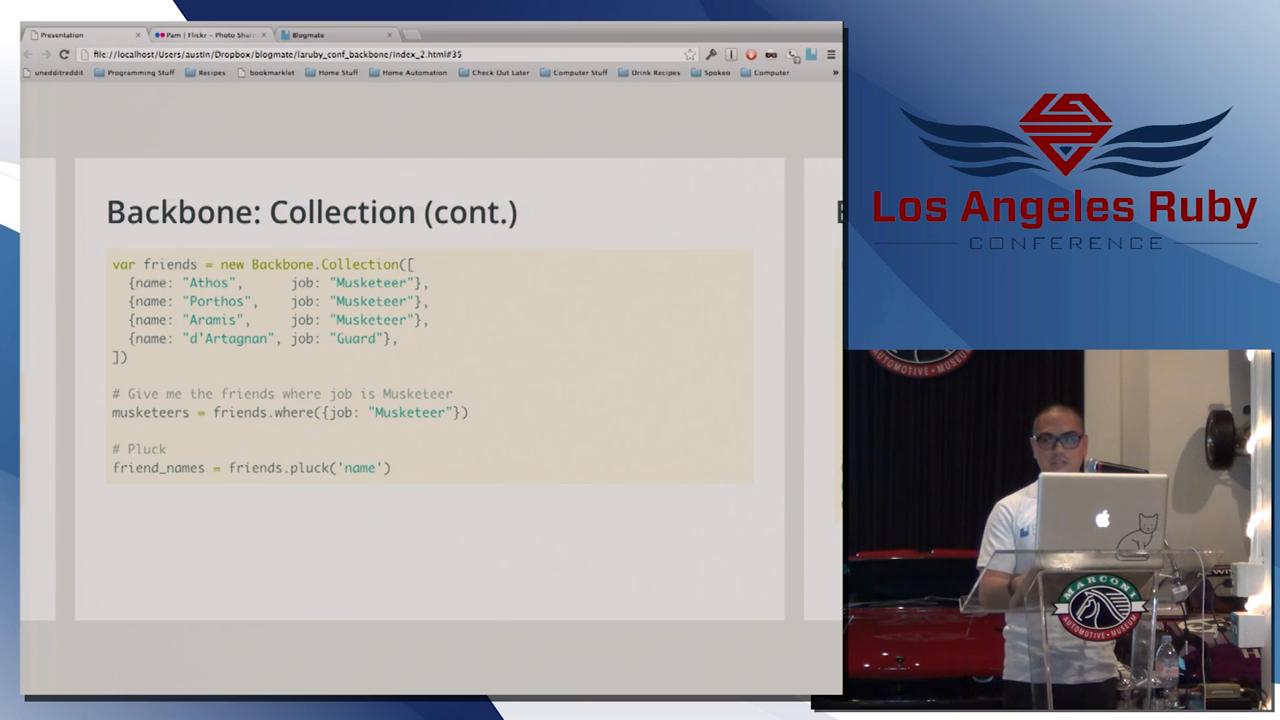
Advance from slide 35 to slide 36, the Lists collection name comparator.
key("right")
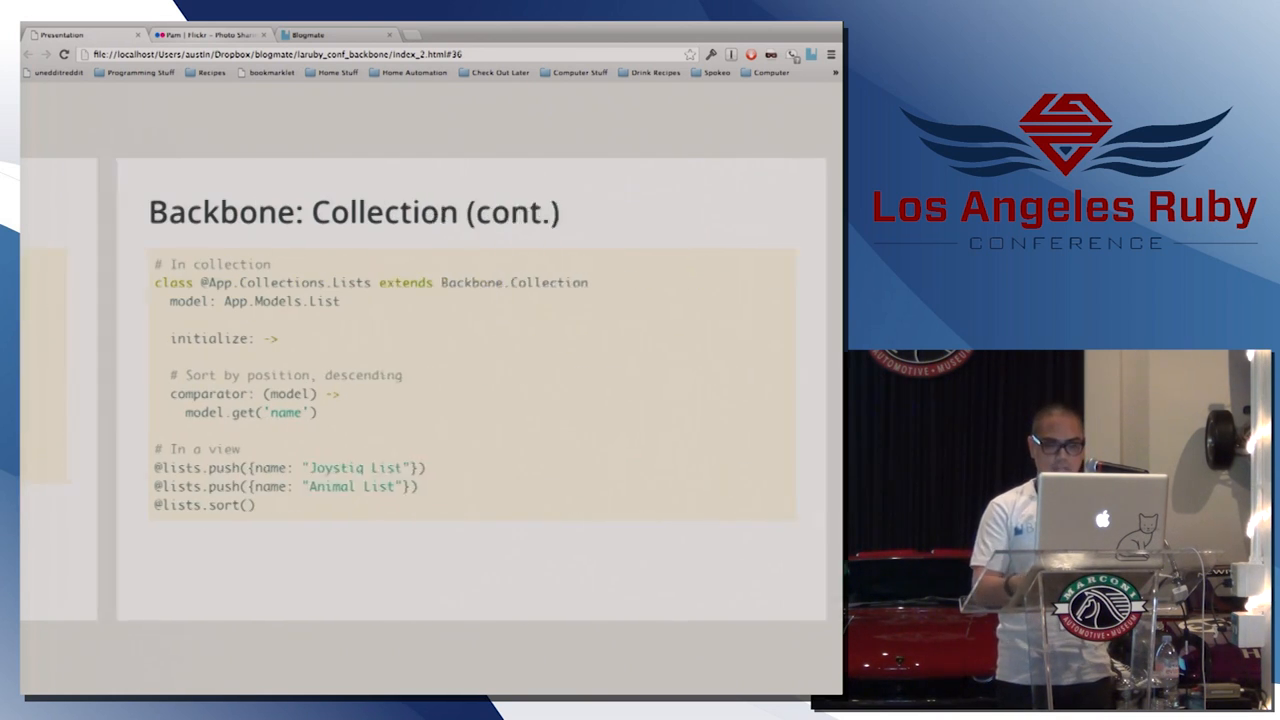